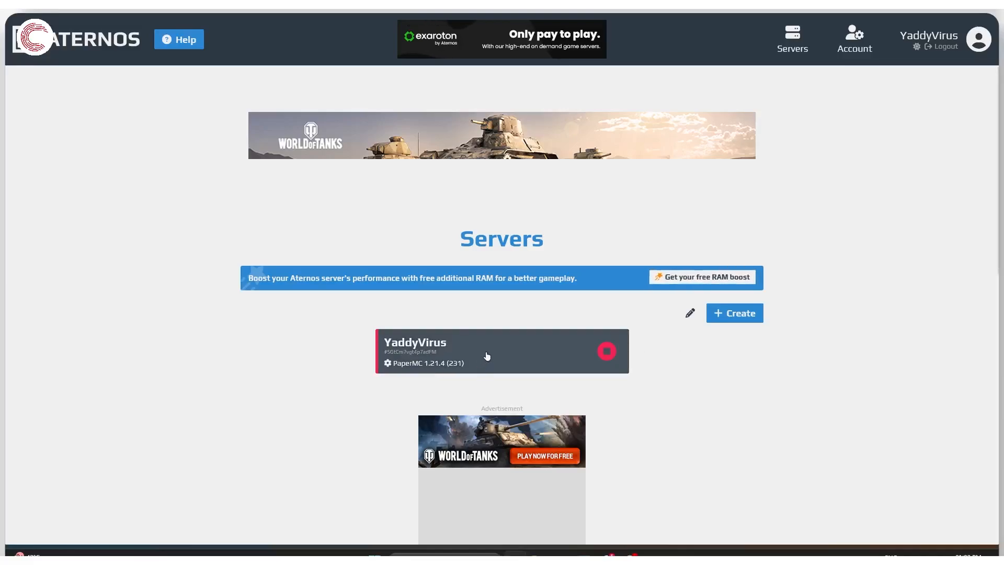
# Start the YaddyVirus server from its dashboard, triggering the Minecraft EULA prompt
pyautogui.click(501, 350)
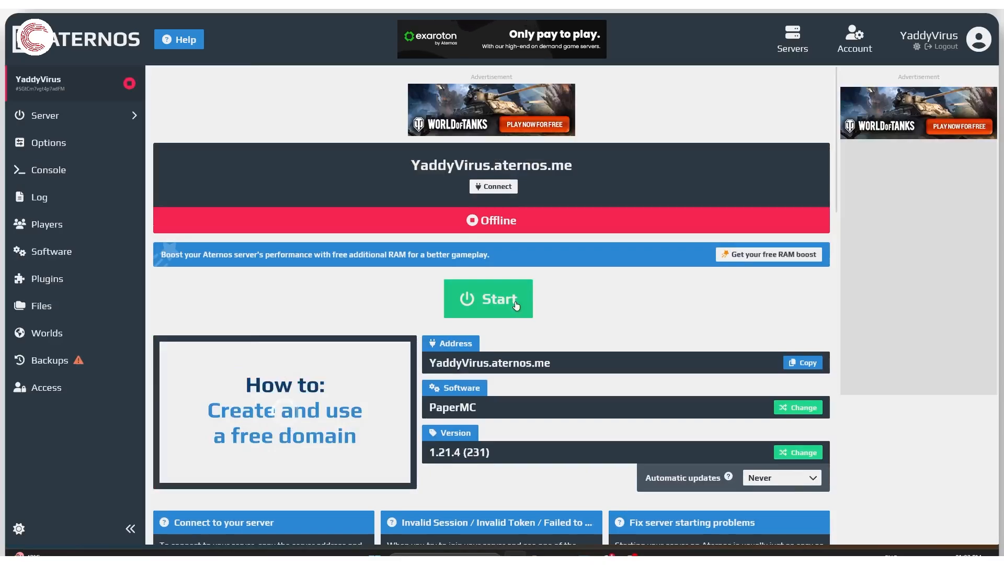
pyautogui.click(487, 298)
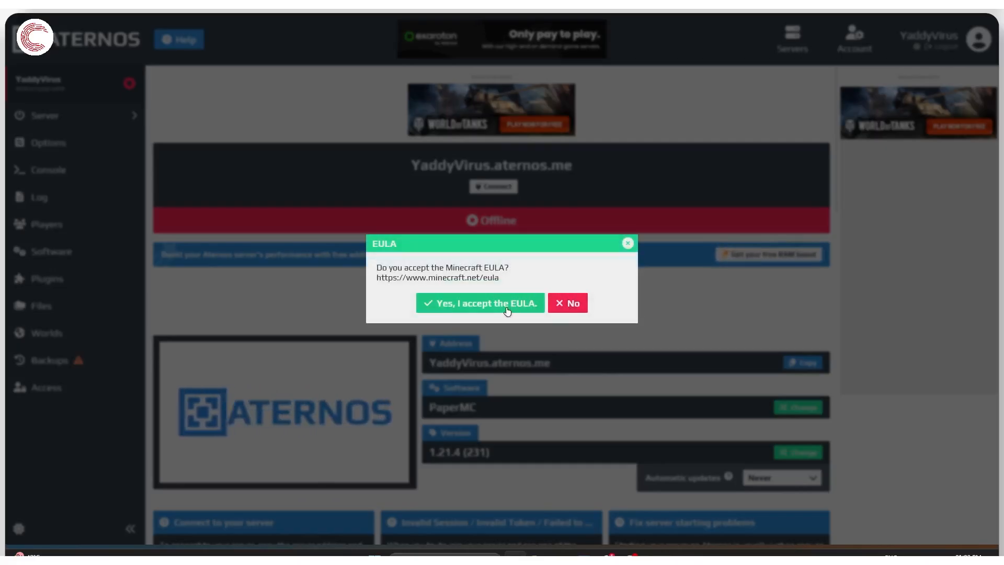
# Accept the Minecraft EULA so the server moves to Preparing
pyautogui.click(480, 303)
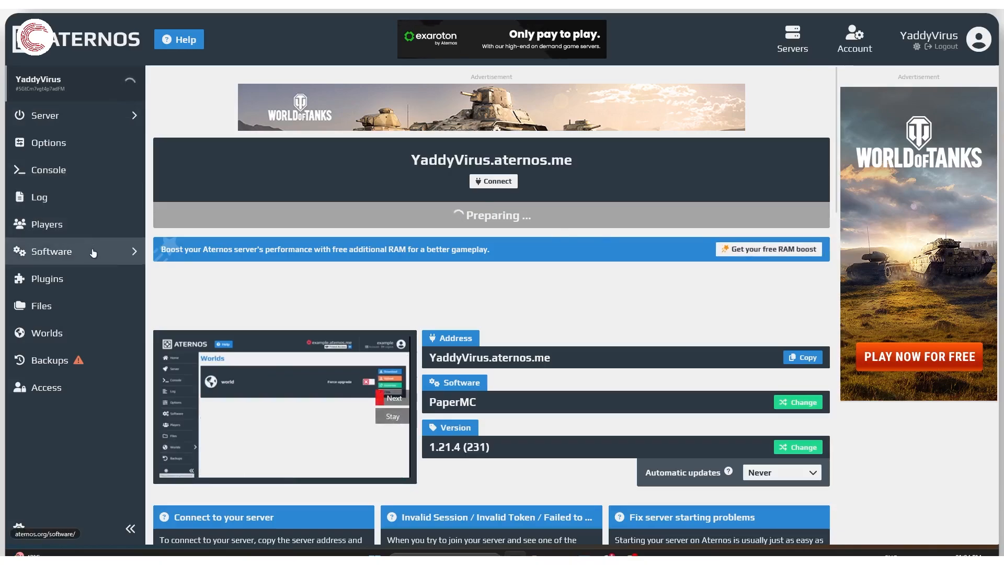
# Enable the Cracked option in server Options, setting online-mode to false
pyautogui.click(48, 143)
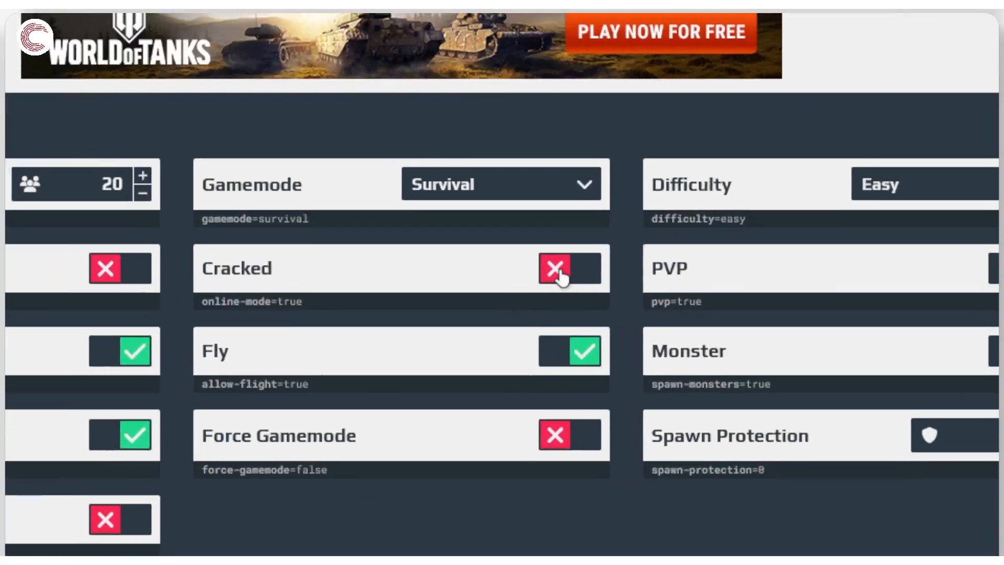
pyautogui.click(568, 268)
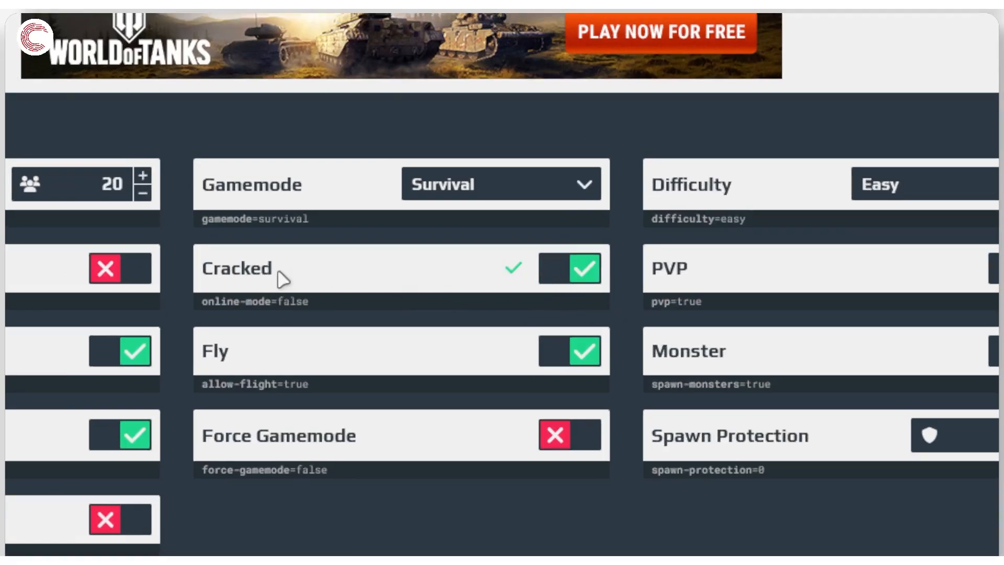
pyautogui.moveTo(400, 287)
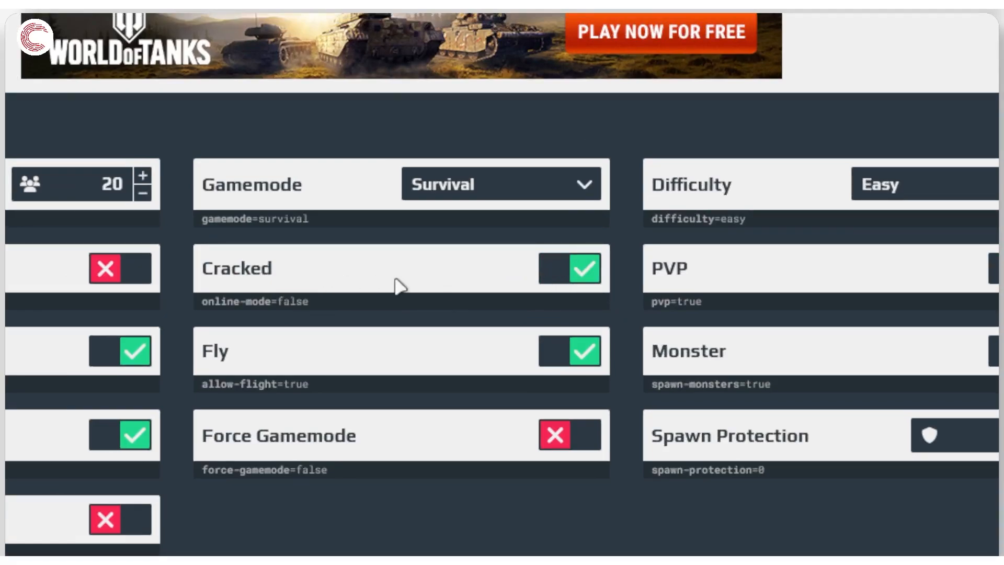
pyautogui.moveTo(107, 318)
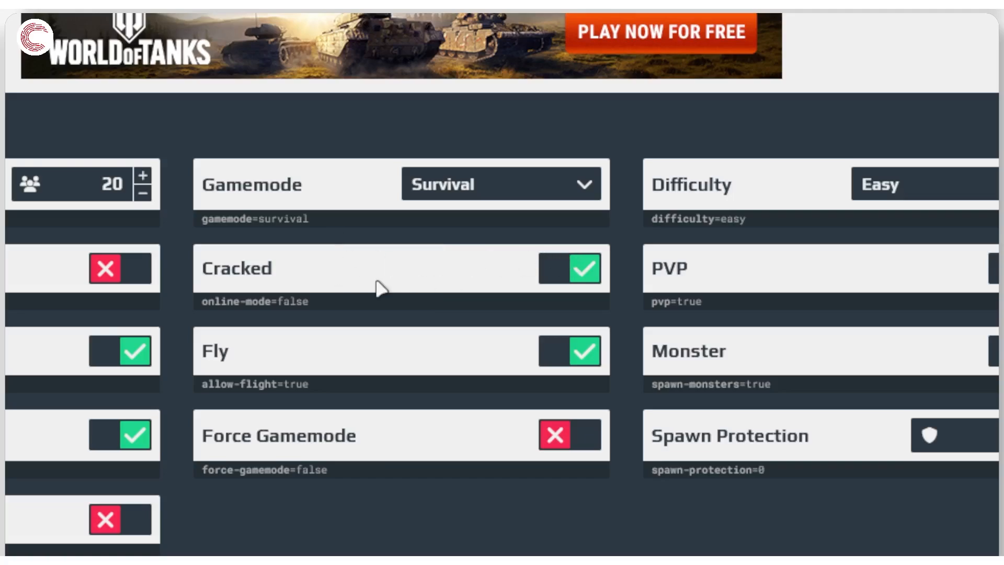
pyautogui.scroll(-3)
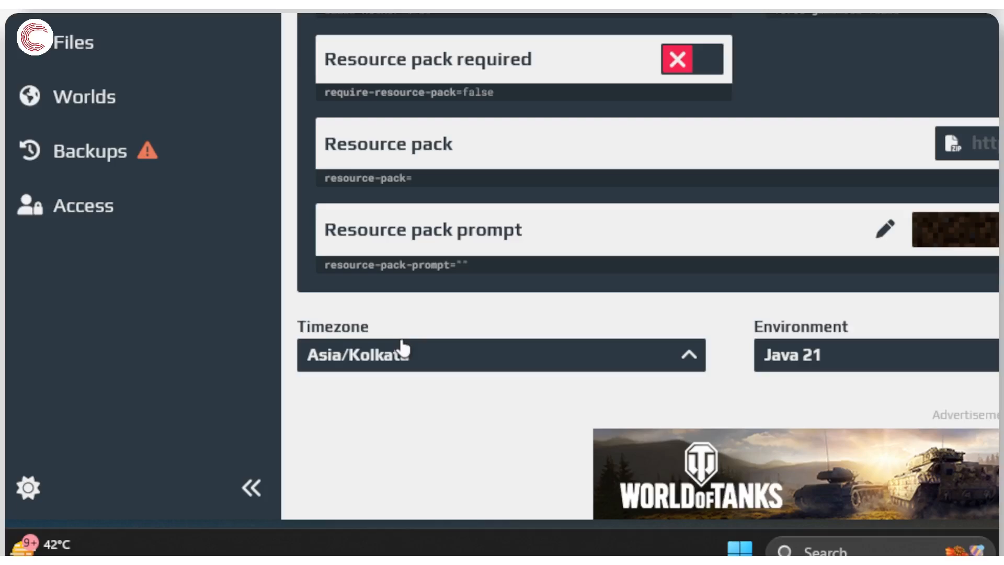
pyautogui.scroll(-3)
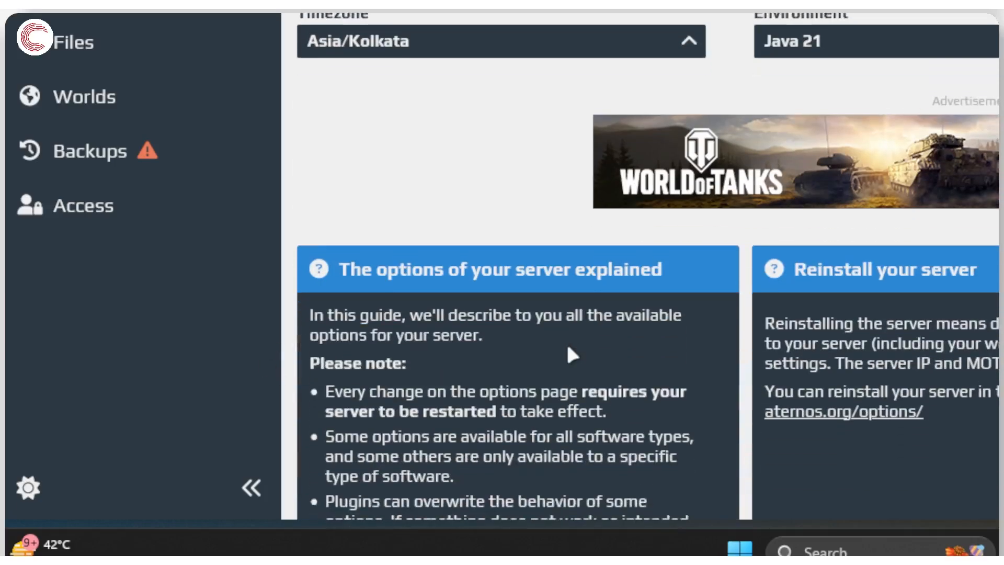